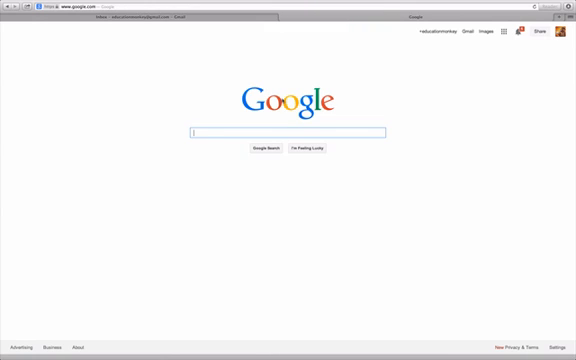
# Search Google for 'google drive' and open Google Drive from the results.
pyautogui.write('google drive')
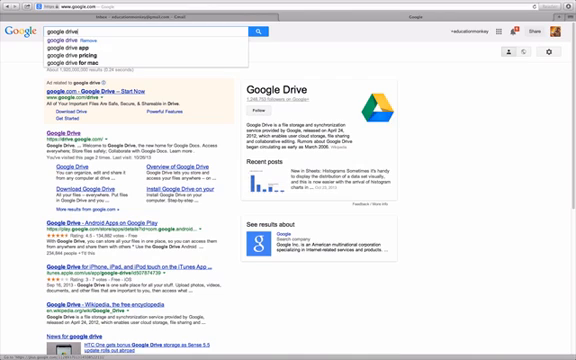
pyautogui.click(60, 136)
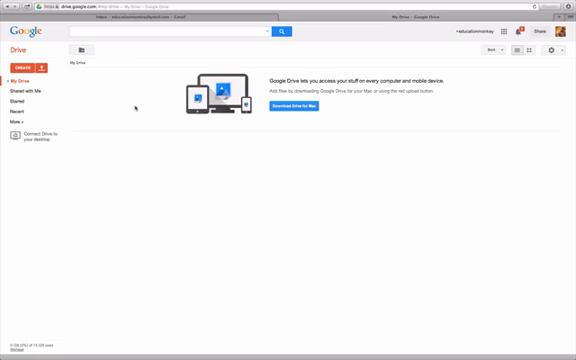
pyautogui.moveTo(118, 104)
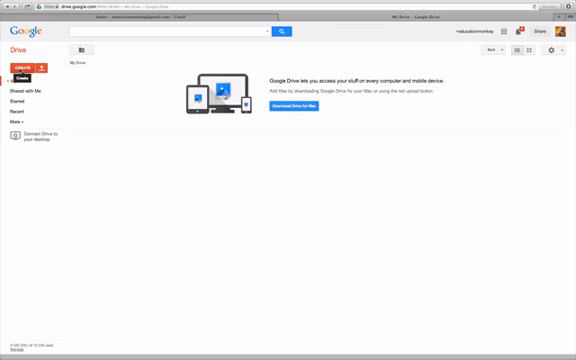
# Create a new form titled 'PD-1 Algebra' and confirm the chosen theme.
pyautogui.click(22, 70)
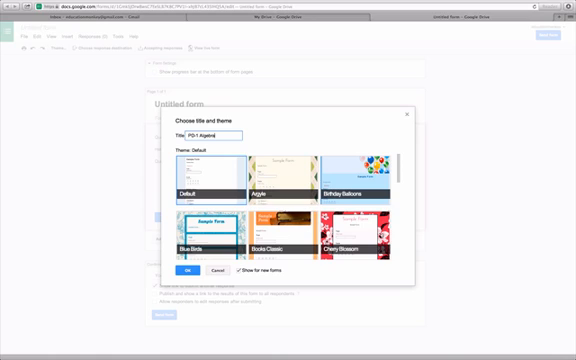
pyautogui.scroll(-3)
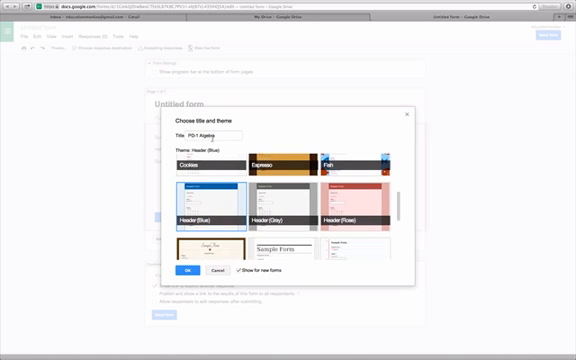
pyautogui.click(188, 272)
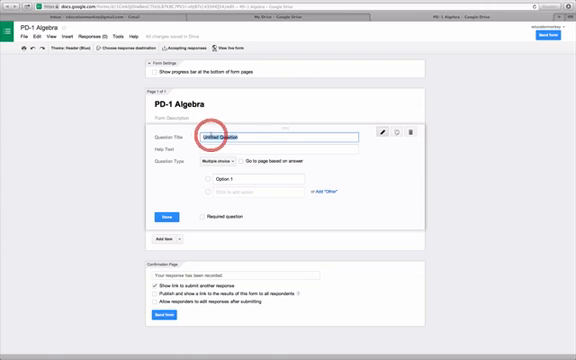
# Begin typing the attendance question title for the first question.
pyautogui.write('Attendance (Absent')
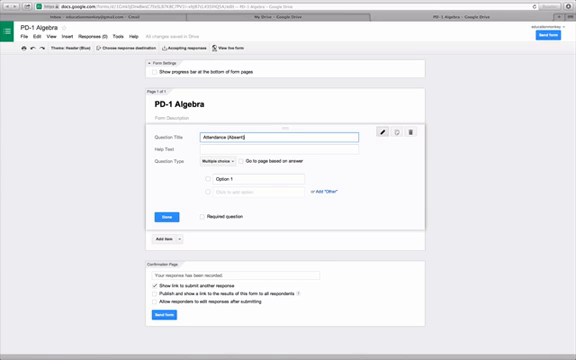
pyautogui.moveTo(156, 162)
pyautogui.write('Mike')
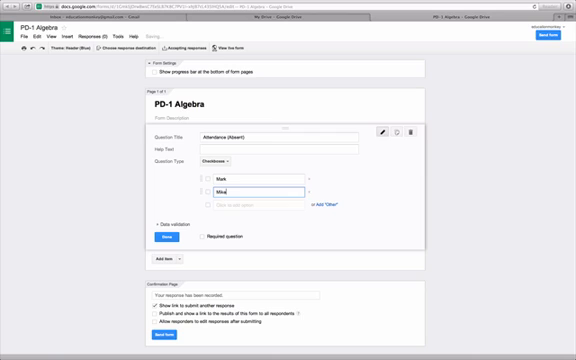
# Add a remaining student name starting with 'Br' to the checkbox options.
pyautogui.write('Brian')
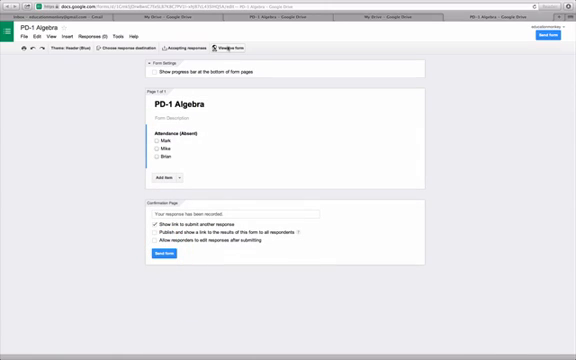
# Return from the finished form to the My Drive file list.
pyautogui.click(224, 46)
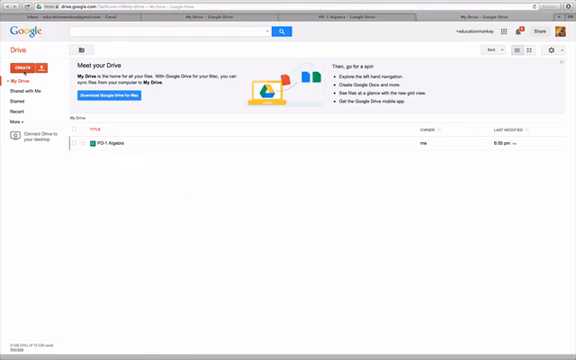
# Create another new form to be titled 'PD-2 Algebra H' and browse the themes.
pyautogui.click(20, 68)
pyautogui.write('PD-2 Algebra H')
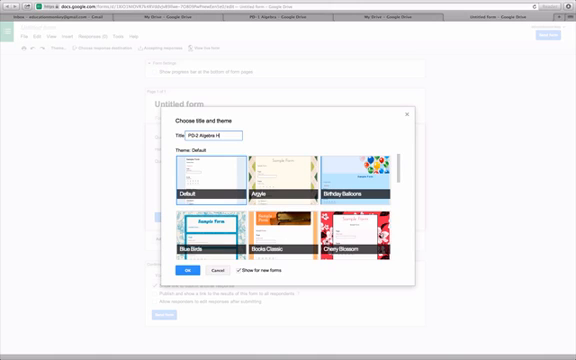
pyautogui.scroll(-3)
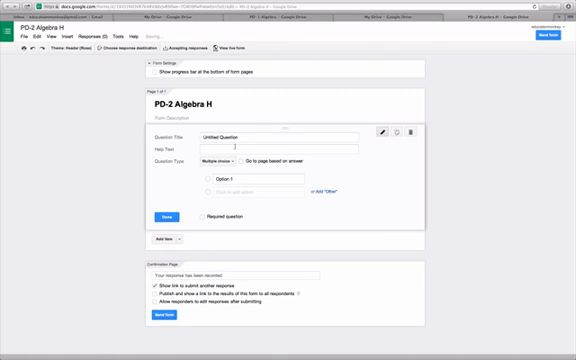
pyautogui.write('A')
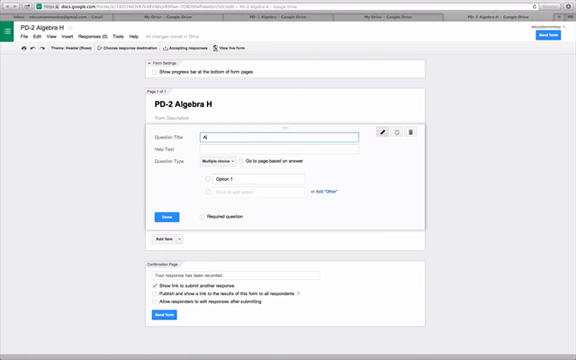
pyautogui.write('ttended')
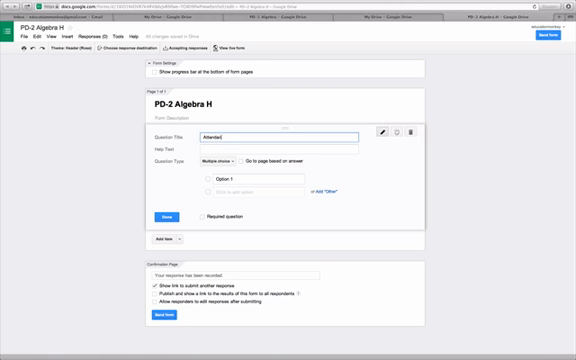
pyautogui.write('Attendance (Abs)')
pyautogui.click(258, 178)
pyautogui.write('Tams')
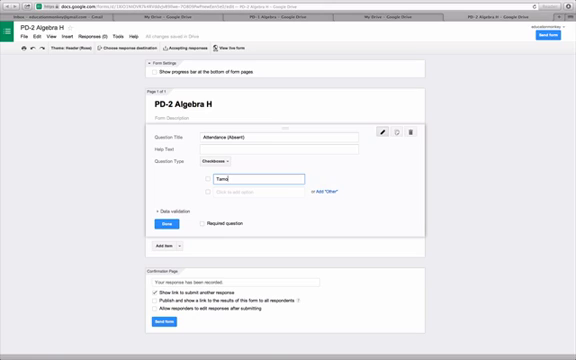
pyautogui.write('Saly')
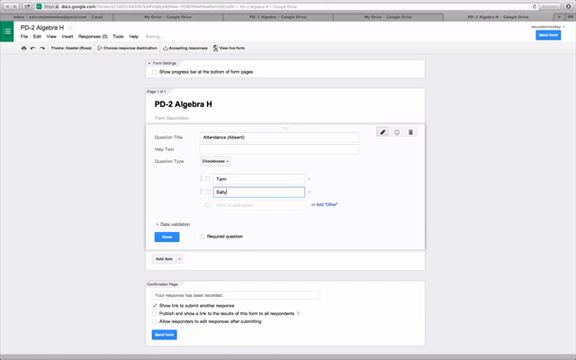
pyautogui.write('Beth')
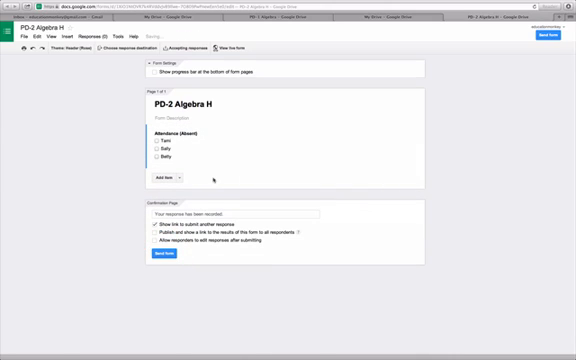
pyautogui.click(270, 102)
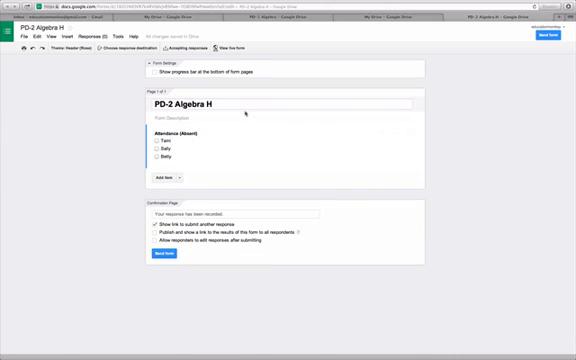
pyautogui.click(180, 140)
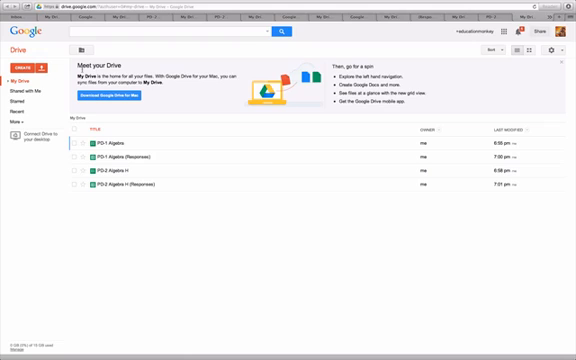
pyautogui.moveTo(74, 48)
pyautogui.write('DATA')
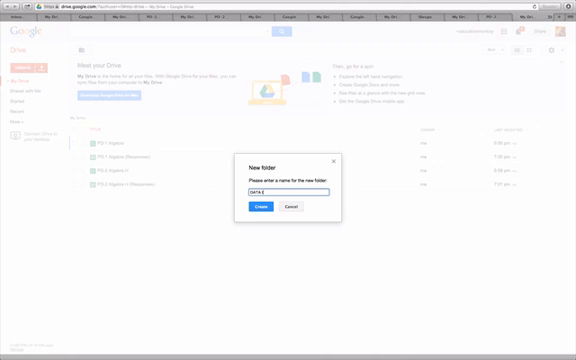
# Append '(Response)' to the PD-2 Algebra H responses file name and confirm it.
pyautogui.write('(Response)')
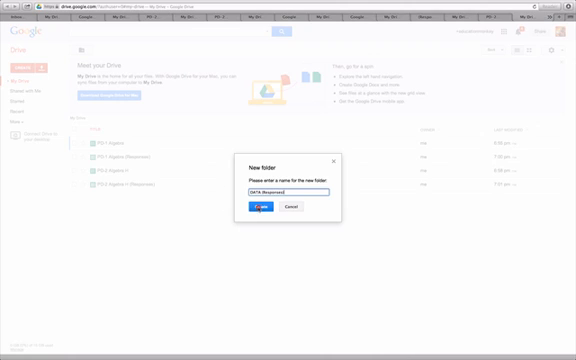
pyautogui.click(252, 206)
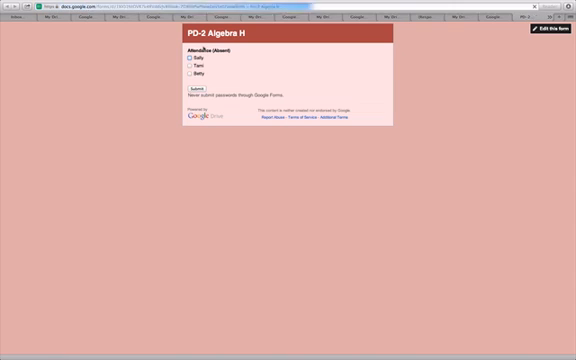
# Leave the live PD-2 Algebra H form view and return to the editor.
pyautogui.click(182, 94)
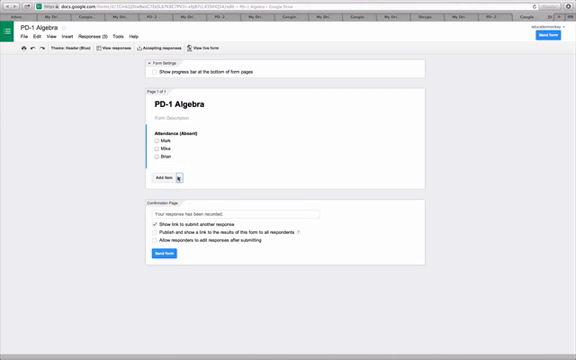
# Add a Paragraph text question titled 'Class Notes' and finish editing it.
pyautogui.click(150, 180)
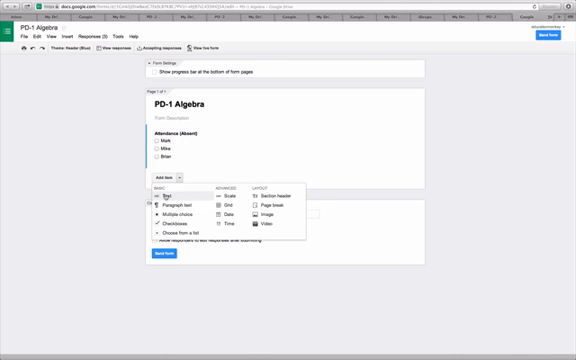
pyautogui.moveTo(170, 202)
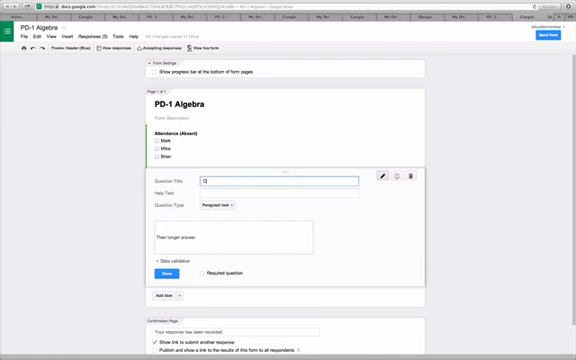
pyautogui.write('Class Note')
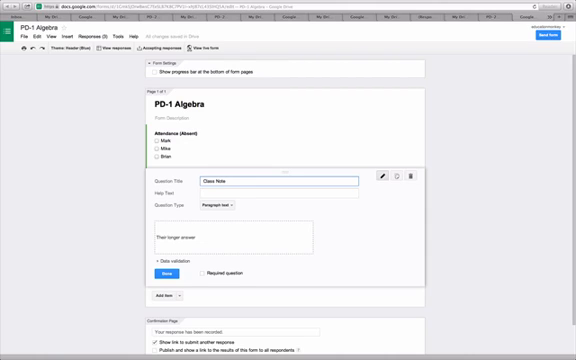
pyautogui.write('s')
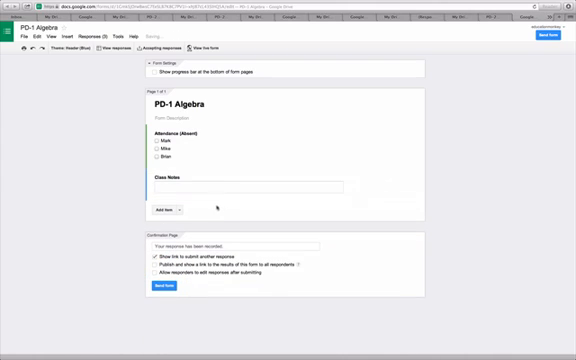
pyautogui.click(228, 188)
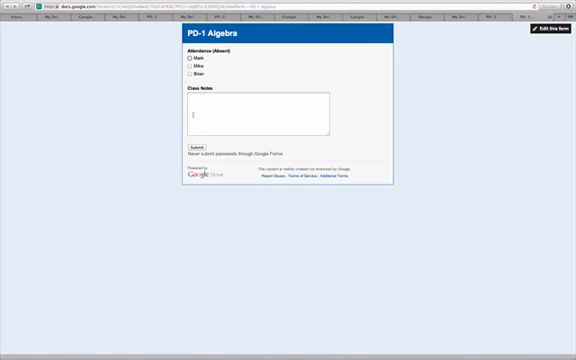
# Mark the first student absent and write a short note beginning 'Mike' in Class Notes.
pyautogui.click(256, 110)
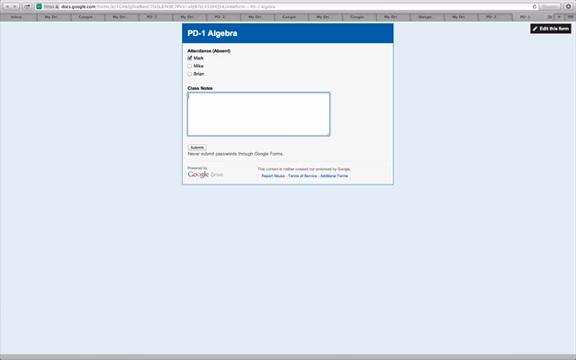
pyautogui.write('Mike')
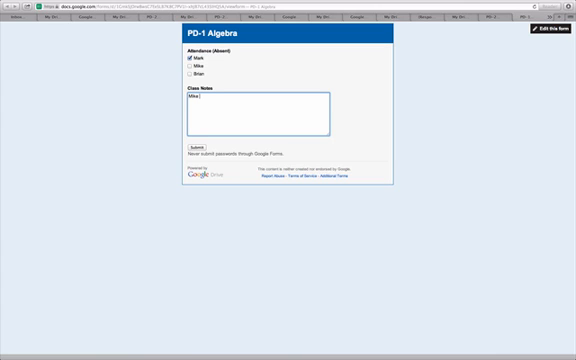
pyautogui.write('wg')
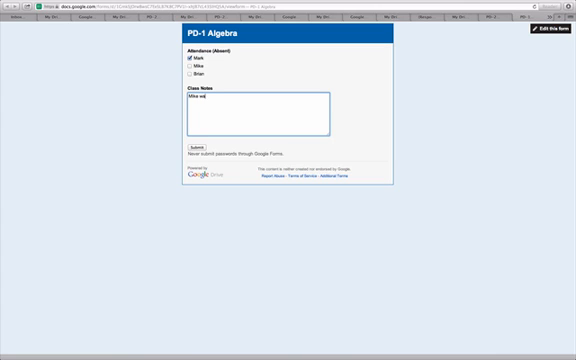
pyautogui.write('iq')
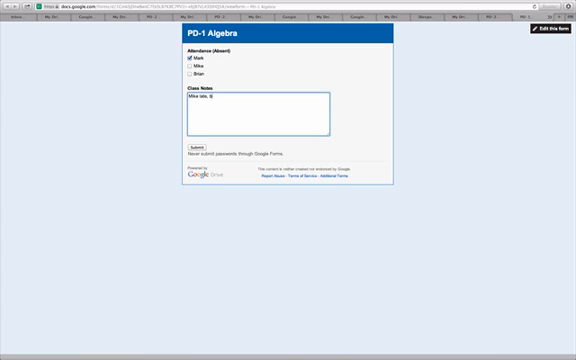
pyautogui.write('rent')
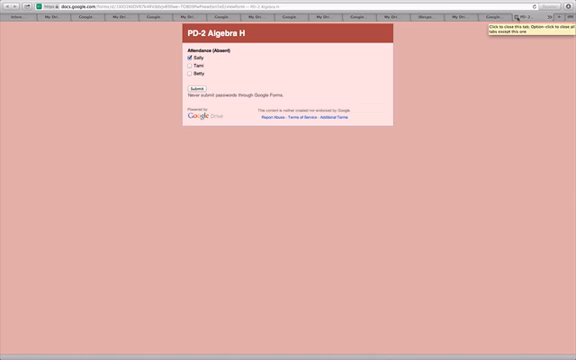
# Add a Paragraph text question titled 'Class Notes' below the attendance question.
pyautogui.click(196, 94)
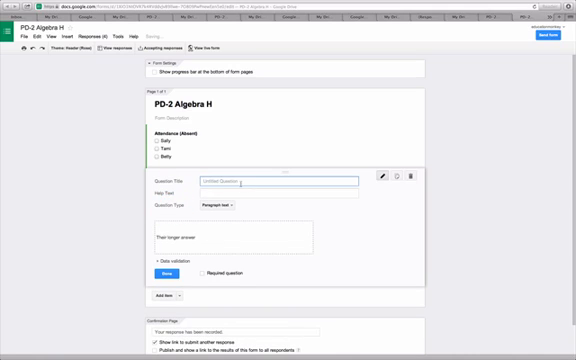
pyautogui.write('Class No')
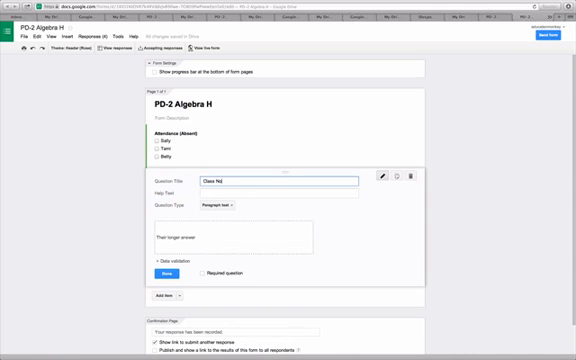
pyautogui.click(156, 272)
pyautogui.write('Sally late, Tami no homew')
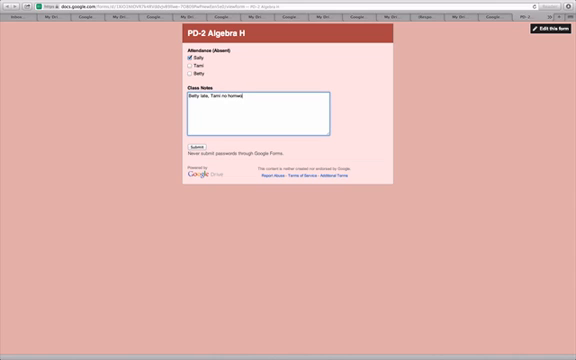
# Fill the live form with an attendance choice and a note about work due Friday, then submit it.
pyautogui.press('BackSpace')
pyautogui.write('ork, extra credit assig')
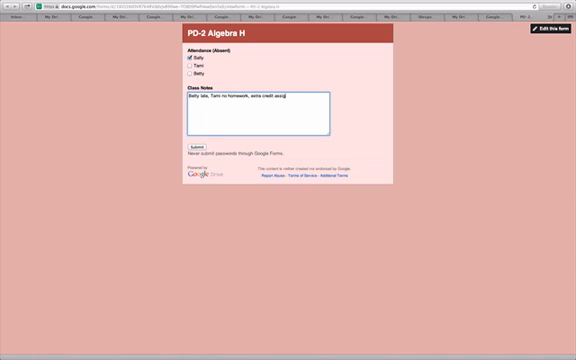
pyautogui.write('ned')
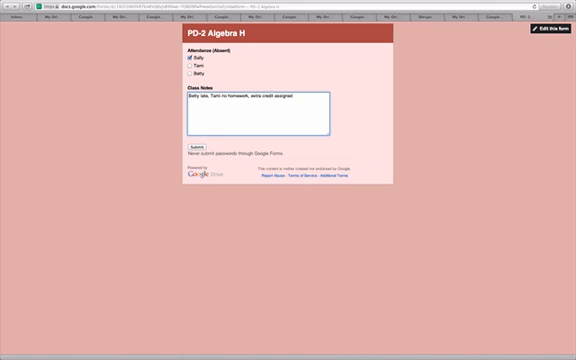
pyautogui.write('due Fri')
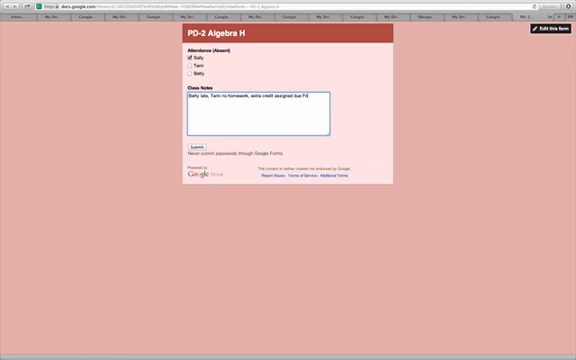
pyautogui.write('day')
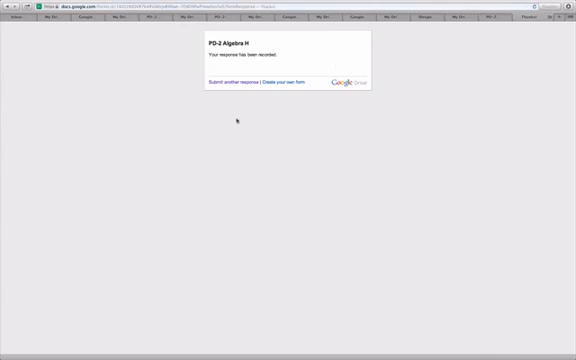
pyautogui.moveTo(548, 16)
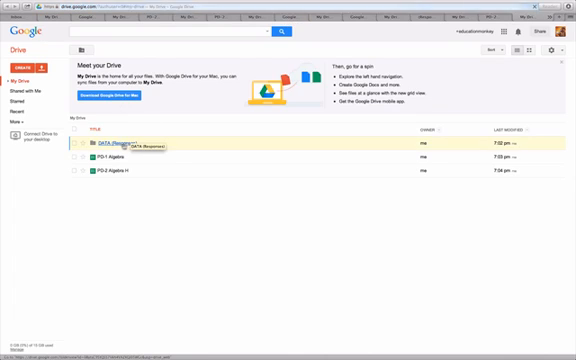
# Open the PD-1 Algebra form from My Drive and view its live form.
pyautogui.doubleClick(124, 166)
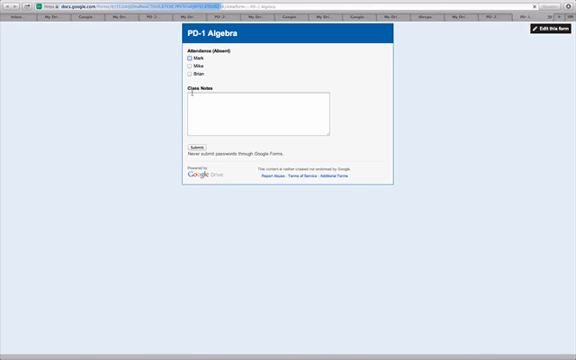
# Submit a response with the first attendance option and a class note mentioning Mike.
pyautogui.click(188, 60)
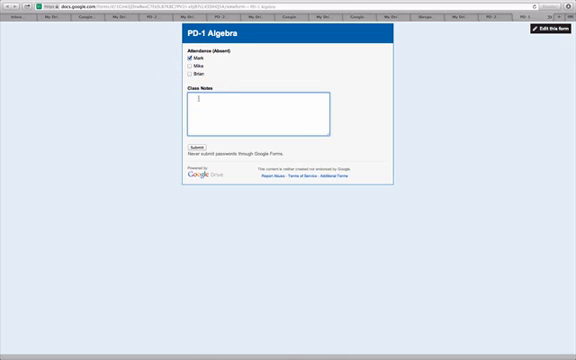
pyautogui.write('Mike did XC')
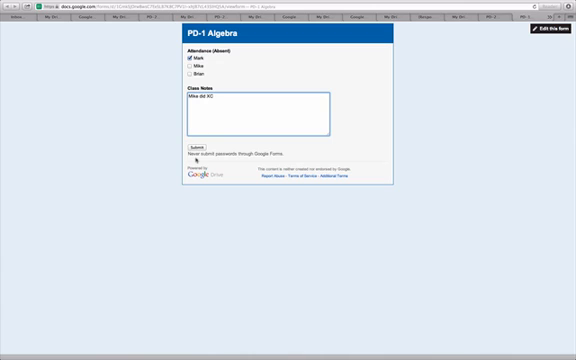
pyautogui.click(196, 148)
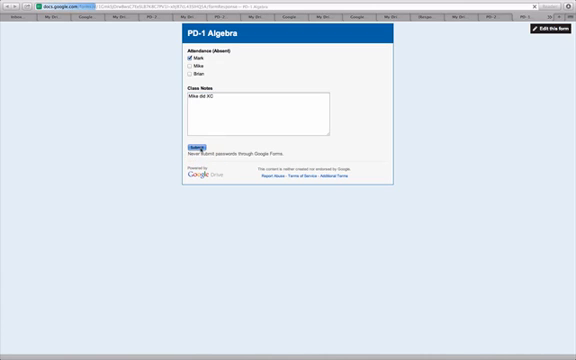
pyautogui.click(194, 146)
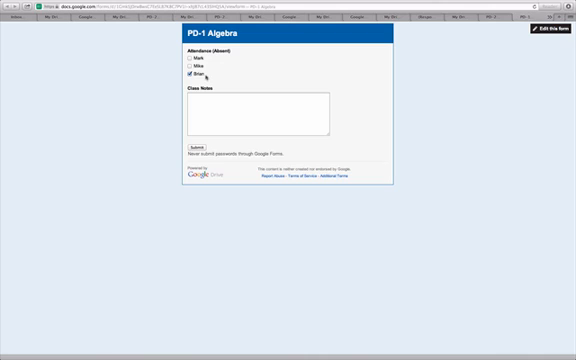
# Submit a second response choosing the third attendance option.
pyautogui.click(256, 118)
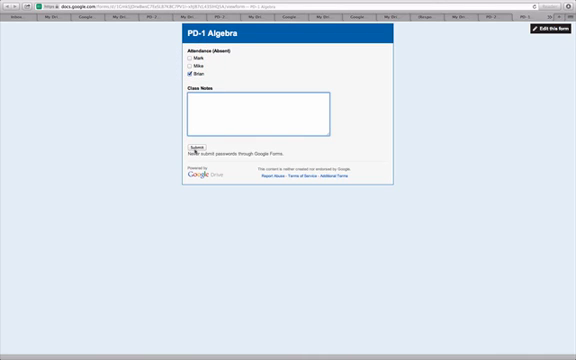
pyautogui.click(192, 148)
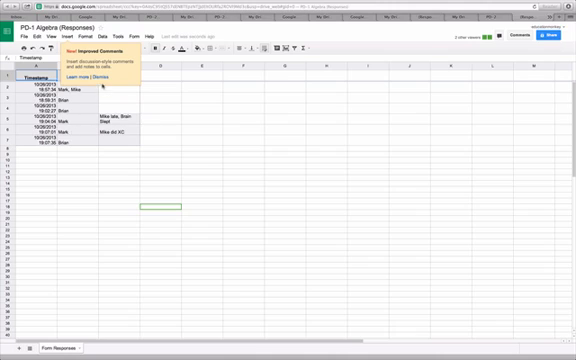
# Dismiss the new Sheets notice to view the logged PD-1 Algebra responses.
pyautogui.click(124, 76)
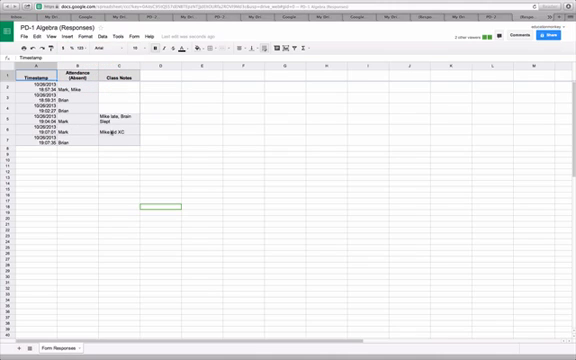